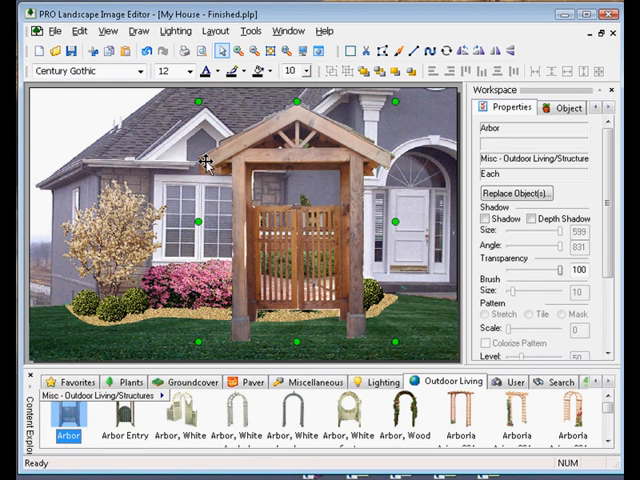
mouse_move(223, 170)
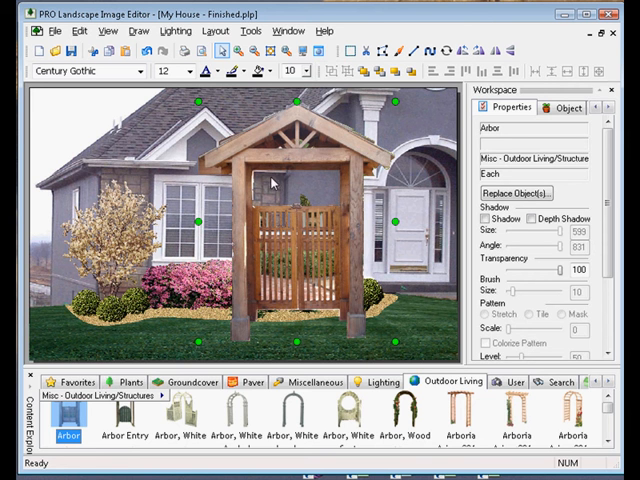
mouse_move(365, 182)
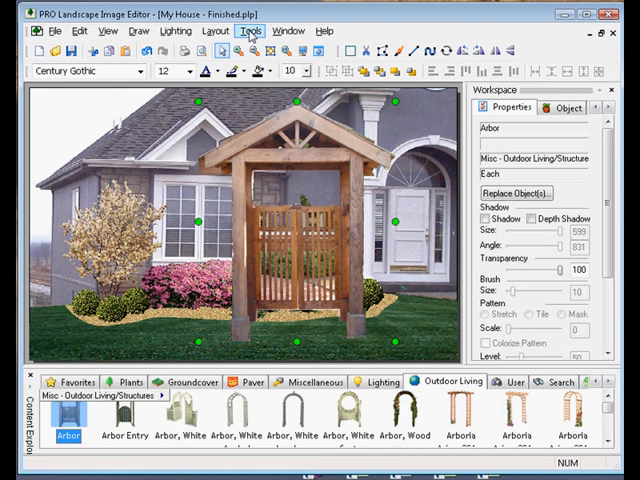
Open Arbor.pli from Outdoor Living > Structures in Object Builder.
left_click(252, 30)
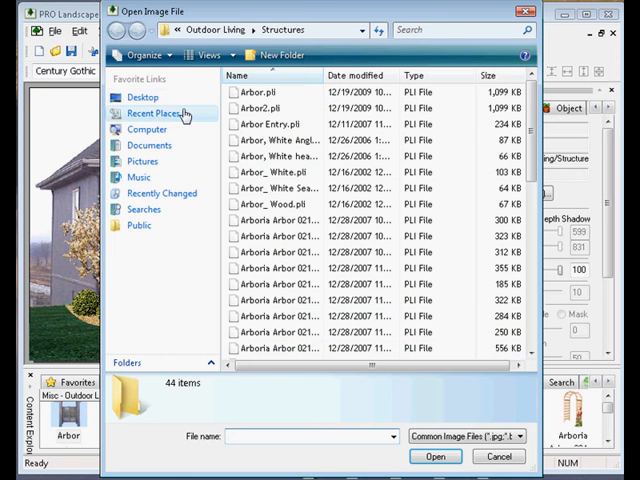
left_click(260, 92)
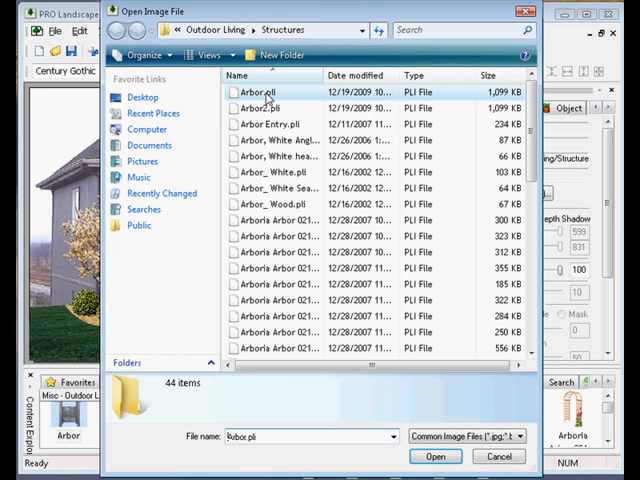
left_click(265, 92)
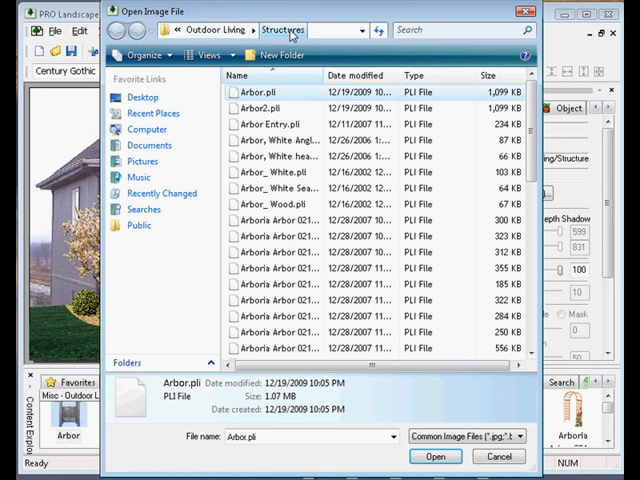
left_click(262, 92)
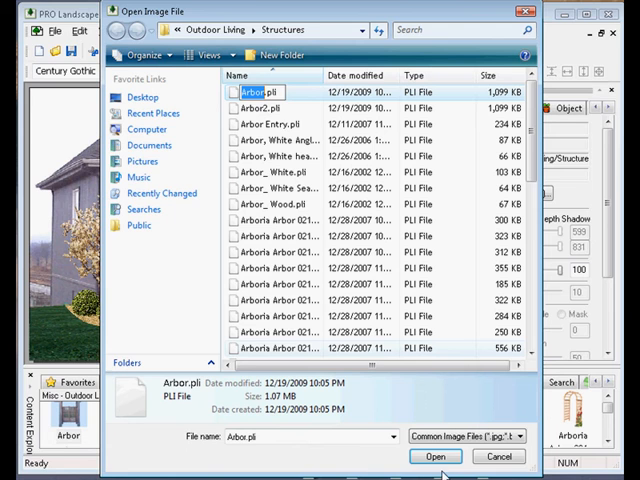
left_click(434, 456)
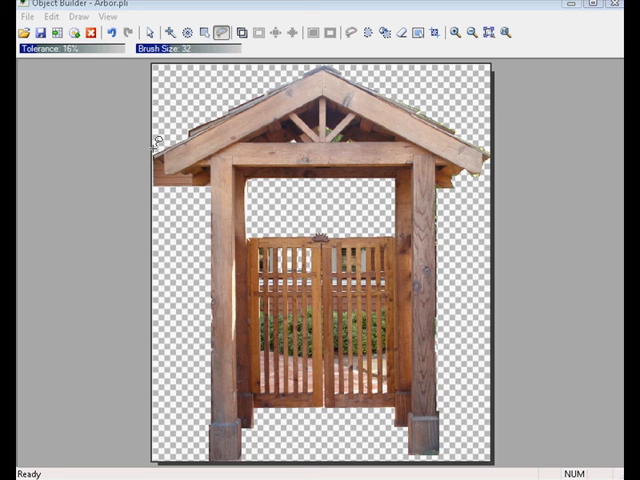
mouse_move(162, 150)
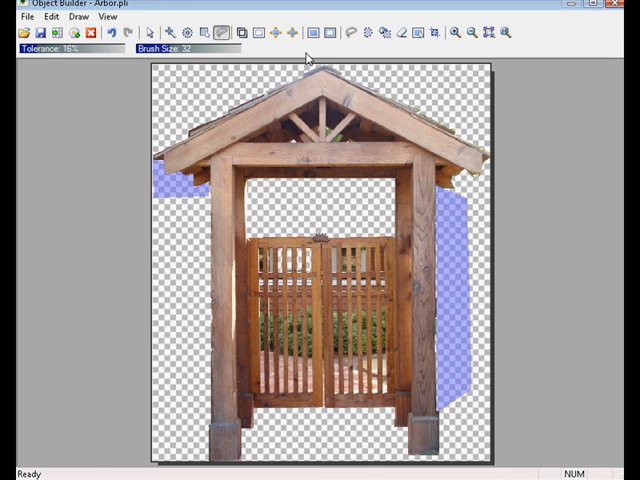
mouse_move(319, 33)
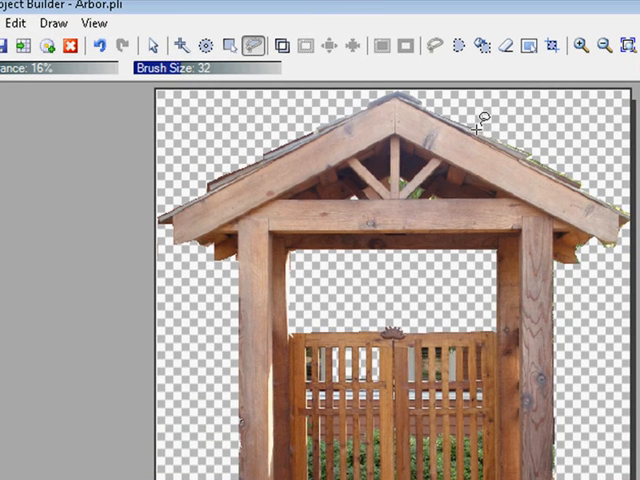
mouse_move(540, 355)
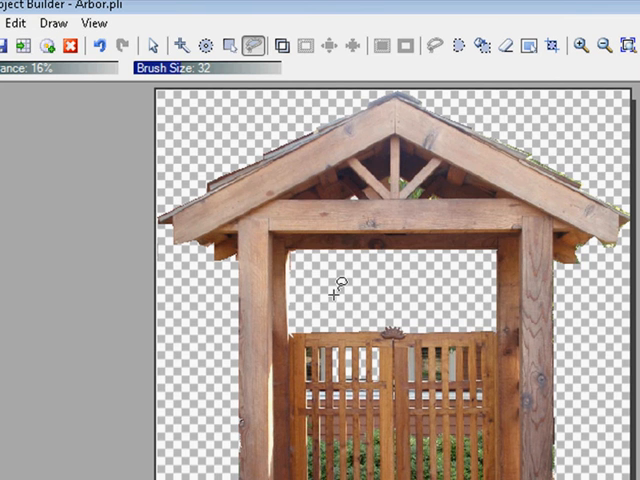
mouse_move(178, 45)
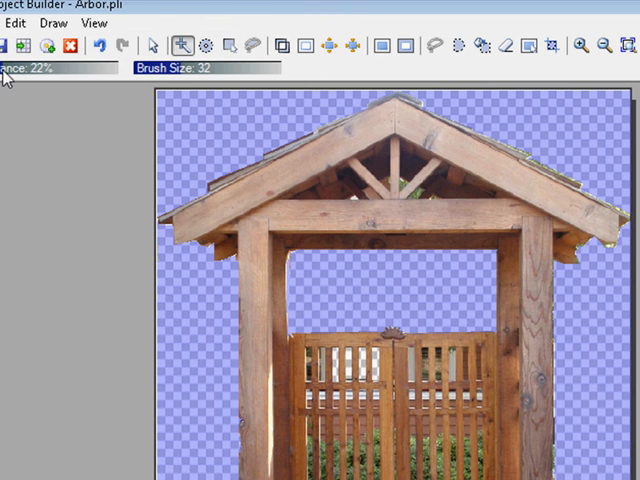
mouse_move(608, 328)
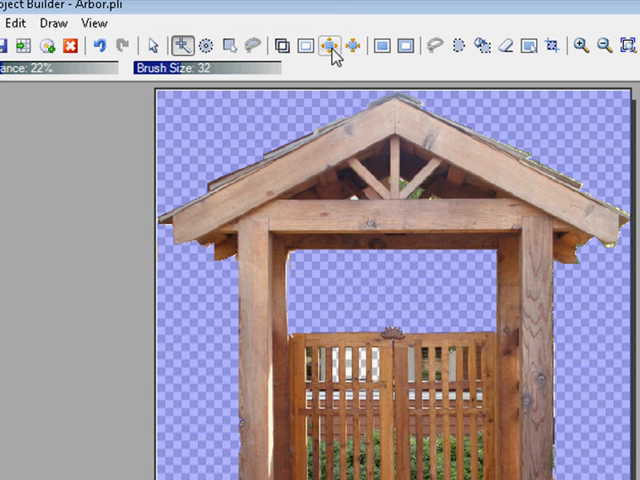
mouse_move(328, 46)
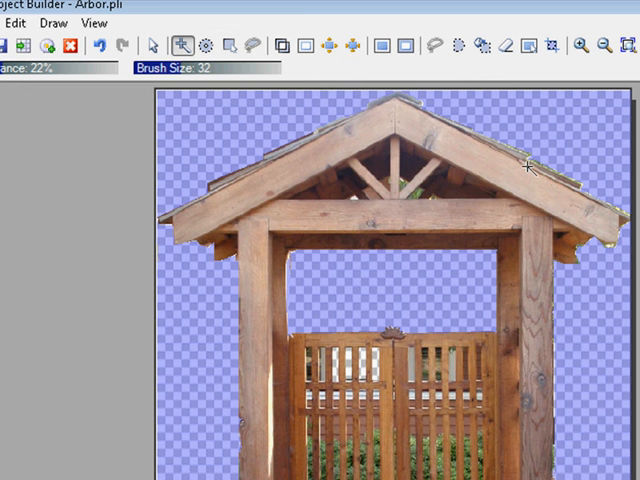
mouse_move(326, 45)
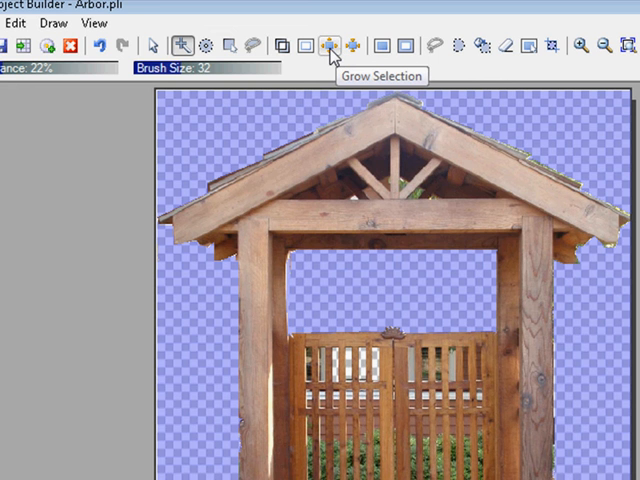
mouse_move(332, 55)
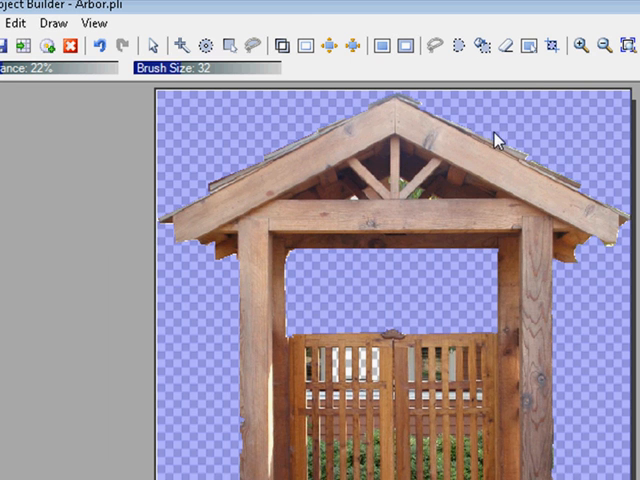
mouse_move(423, 124)
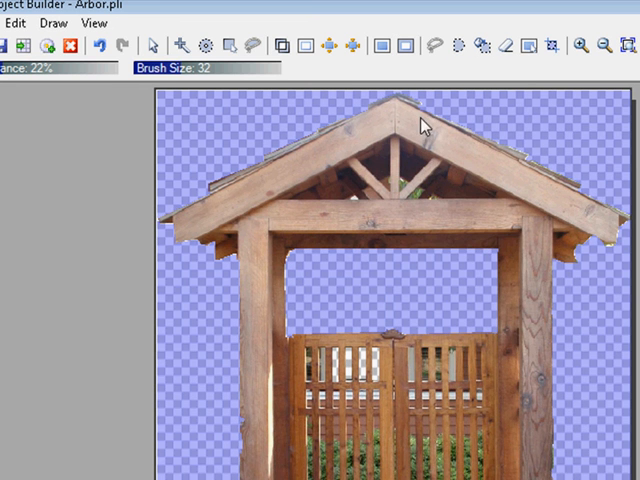
mouse_move(247, 237)
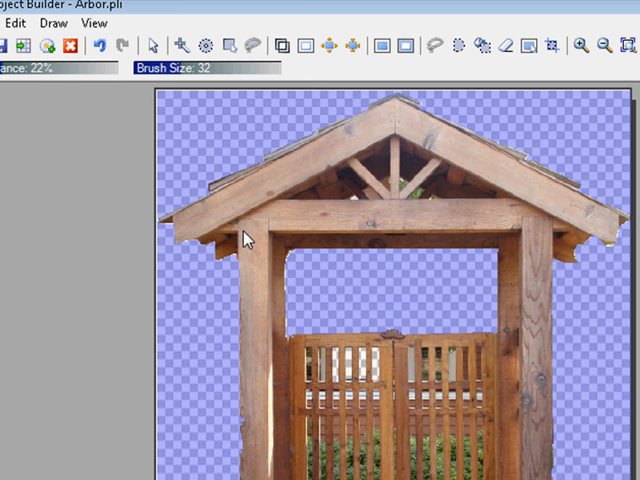
mouse_move(518, 160)
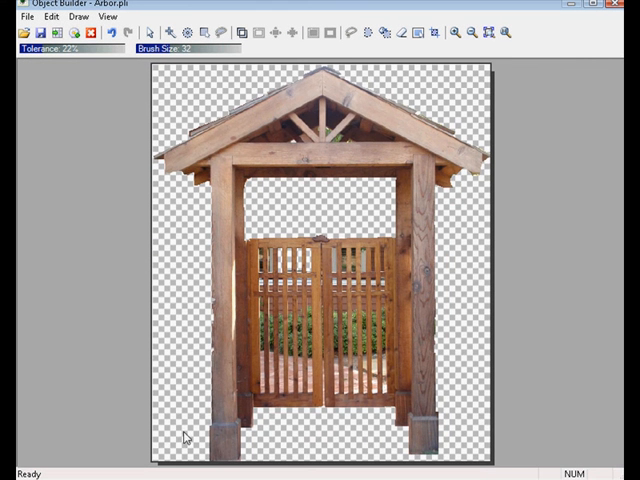
mouse_move(269, 272)
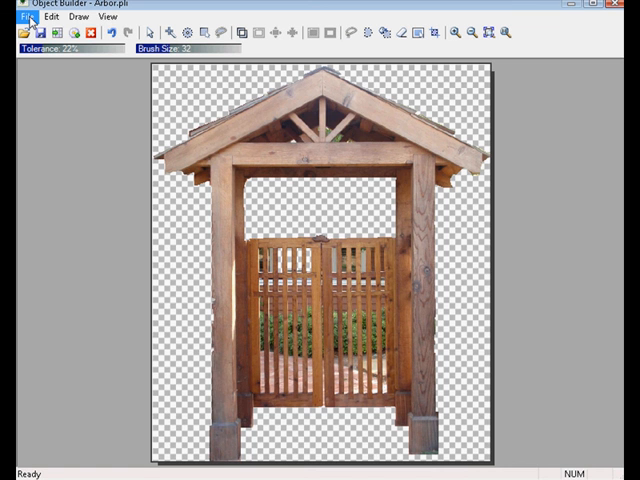
Save the trimmed cut-out as Arbor.pli in Structures, confirming the replacement.
left_click(21, 17)
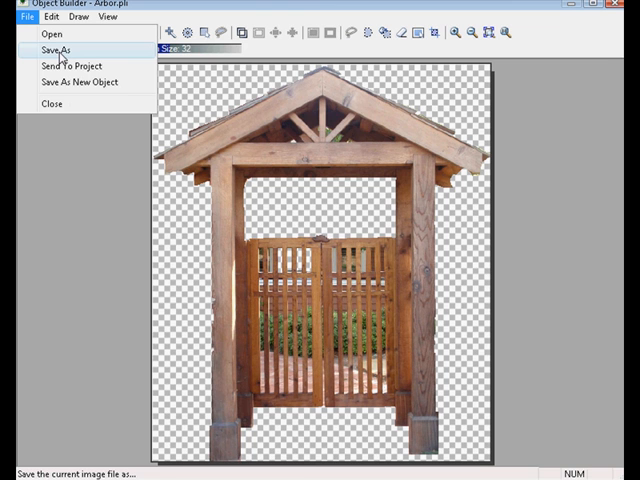
mouse_move(70, 66)
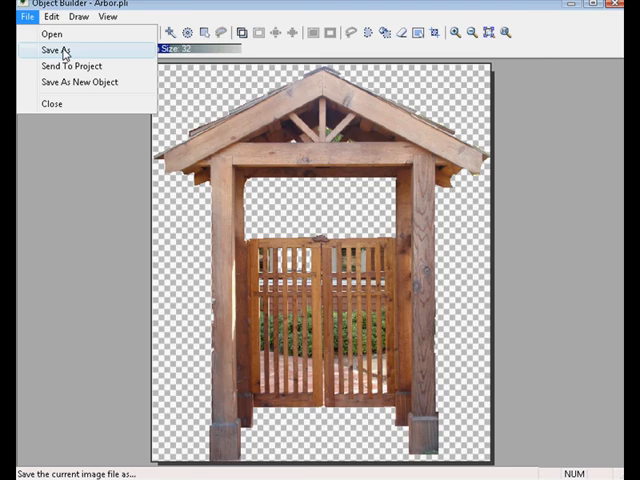
left_click(53, 51)
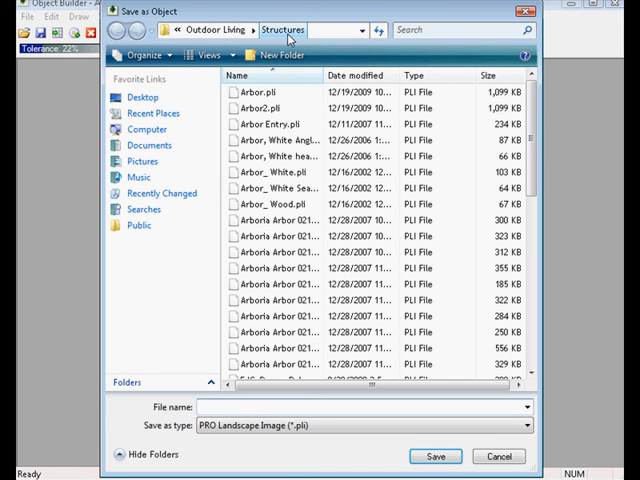
left_click(251, 103)
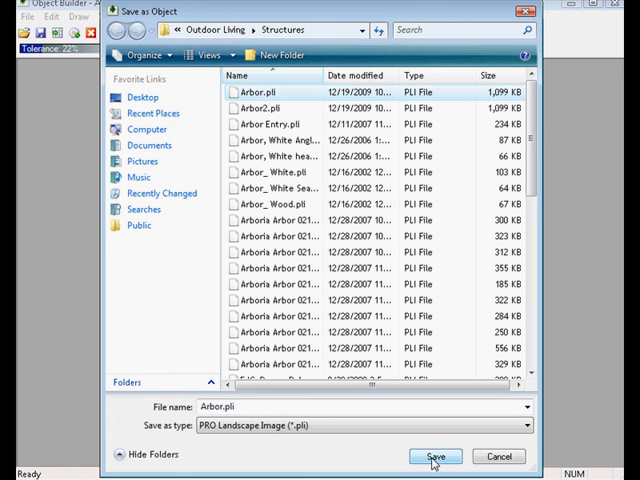
left_click(436, 456)
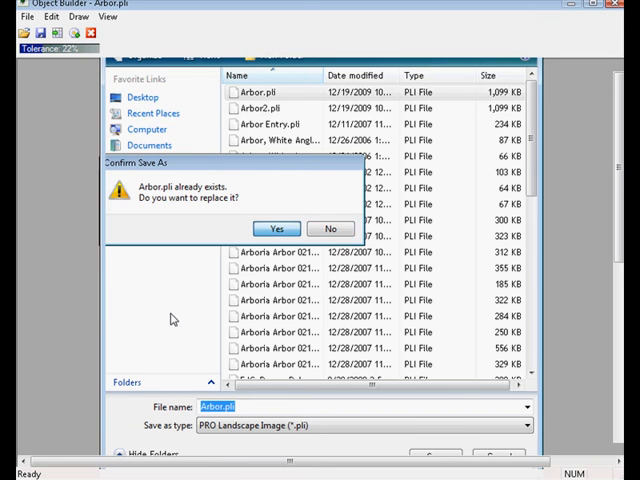
left_click(277, 228)
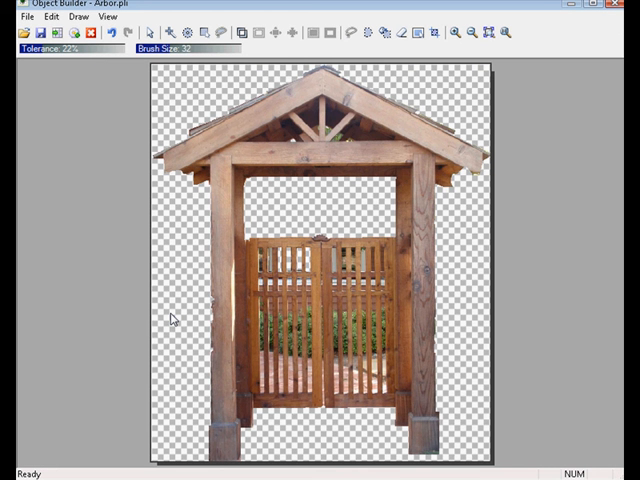
mouse_move(607, 20)
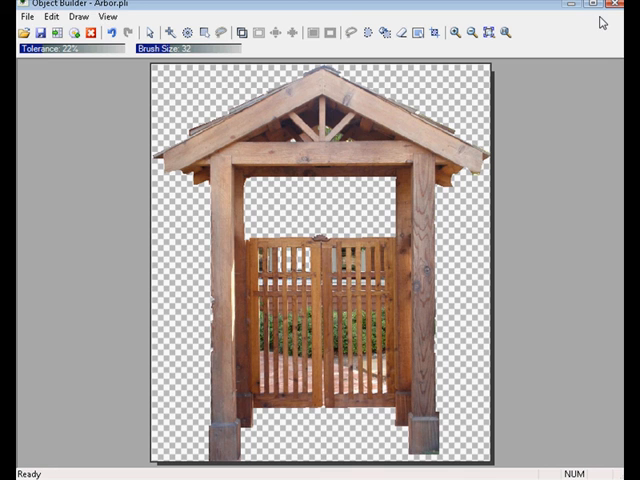
Close the Object Builder window and confirm to return to the house design.
left_click(628, 5)
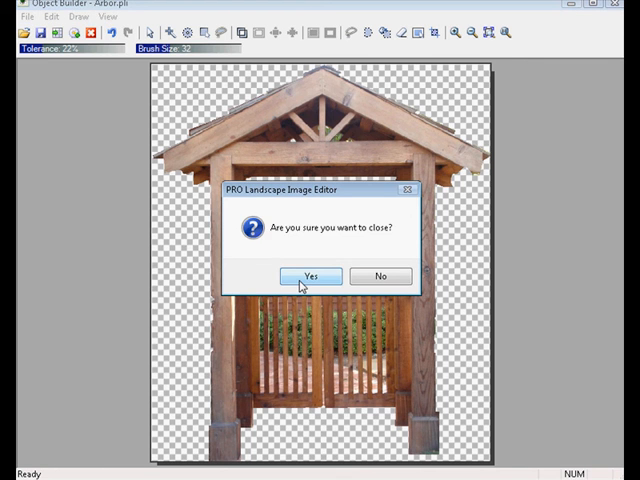
left_click(311, 276)
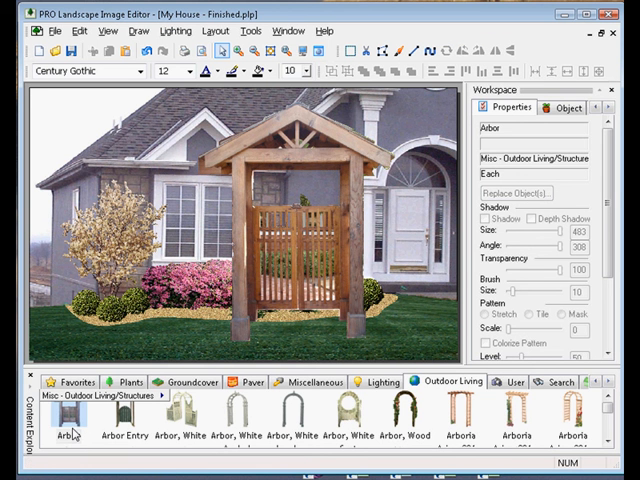